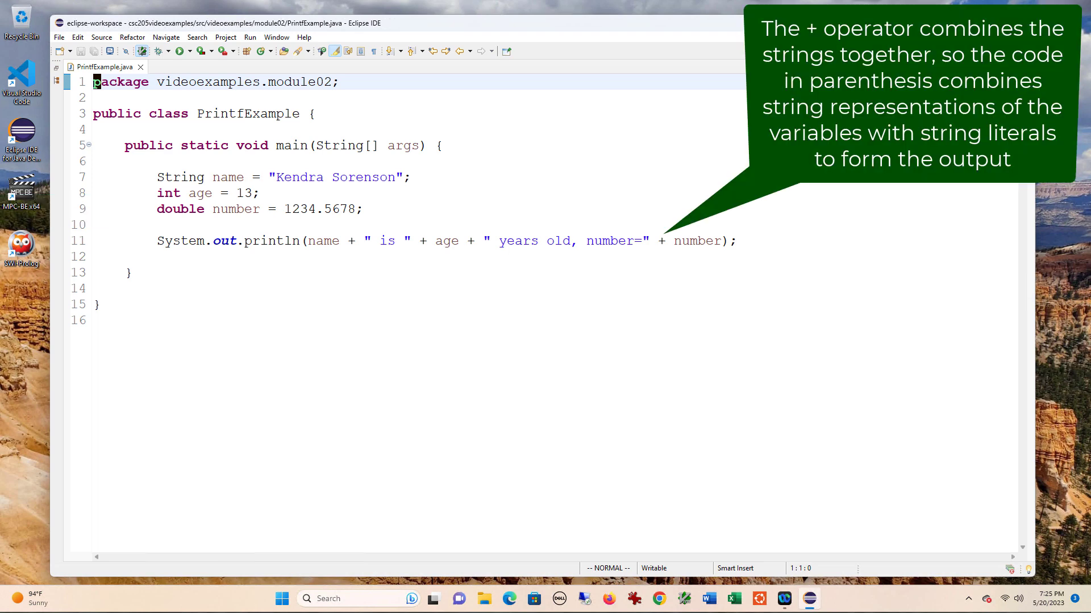
Step: Run PrintfExample so the console shows the concatenated name, age and number
{"action": "left_click", "coordinate": [182, 51]}
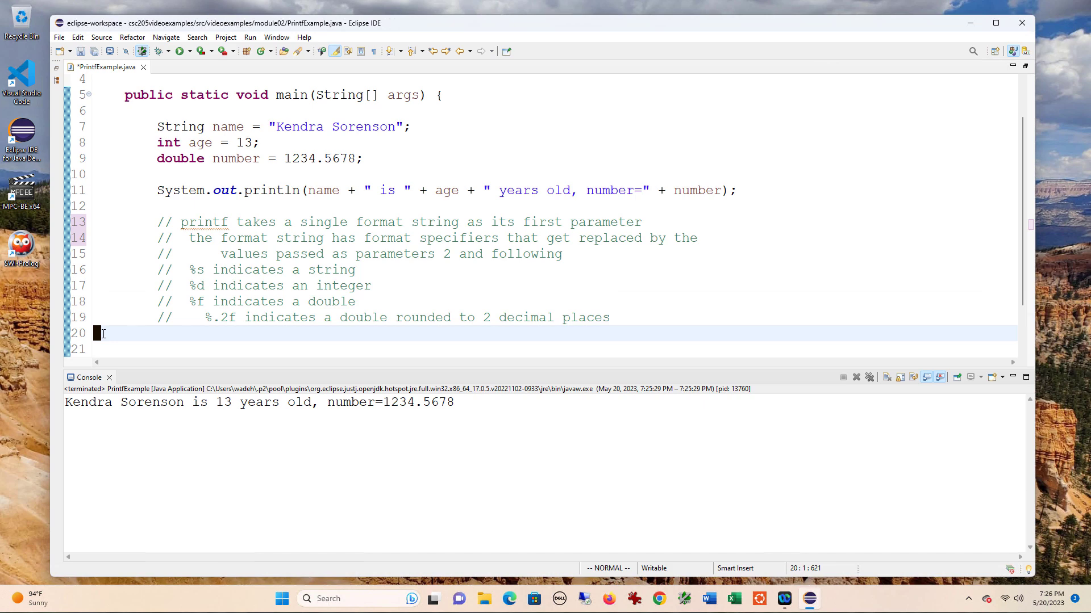
Step: Write System.out.printf("%s is %d years old, number =%.2f\n", name, age, number);
{"action": "type", "text": "System.out.printf(name, args"}
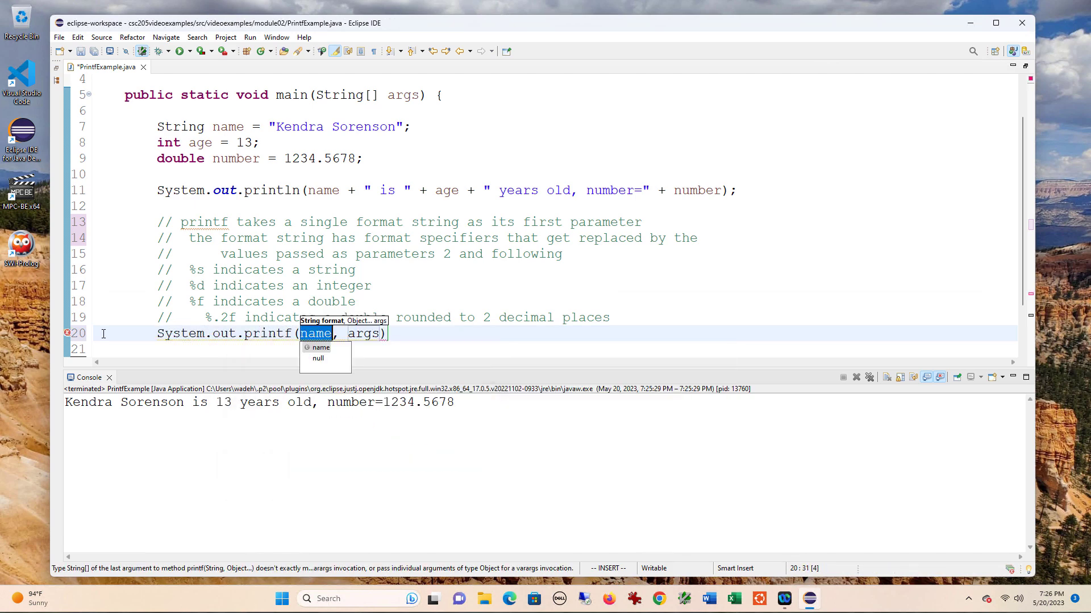
{"action": "type", "text": "\"%s is"}
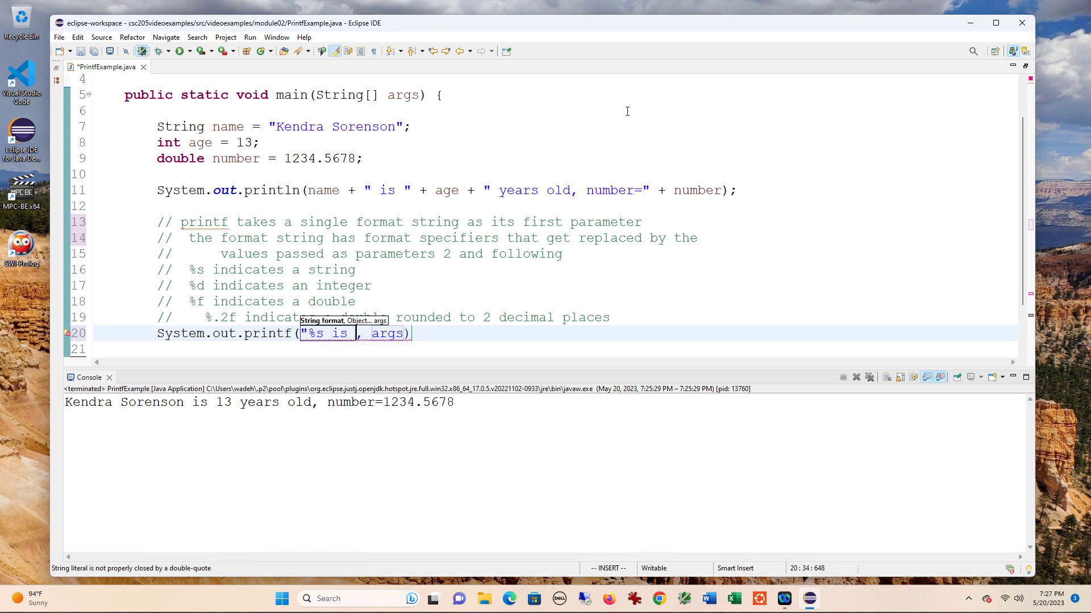
{"action": "type", "text": "%d years old, number"}
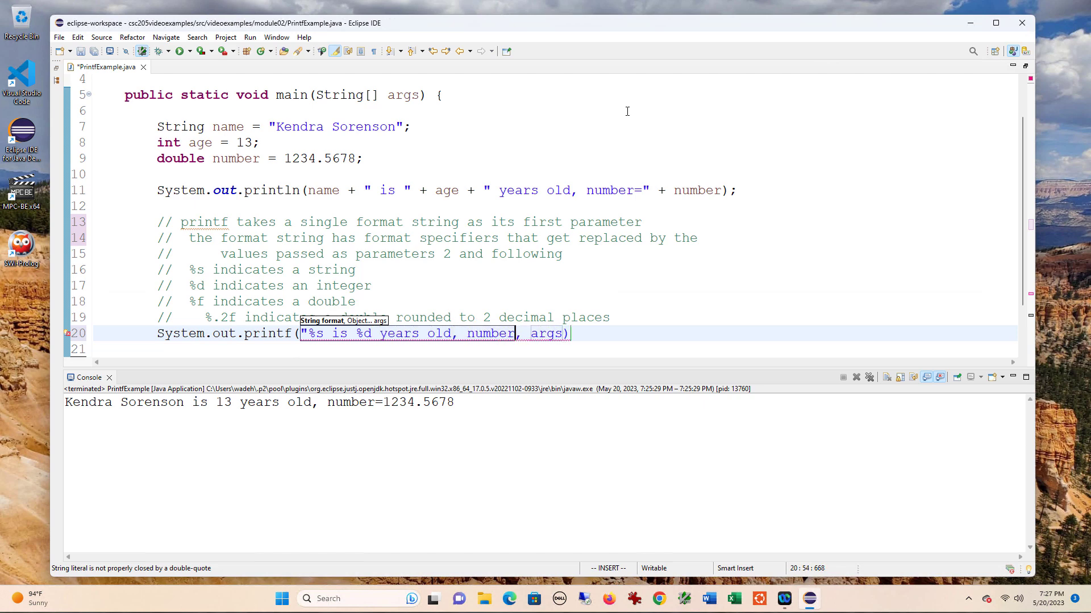
{"action": "type", "text": "=%"}
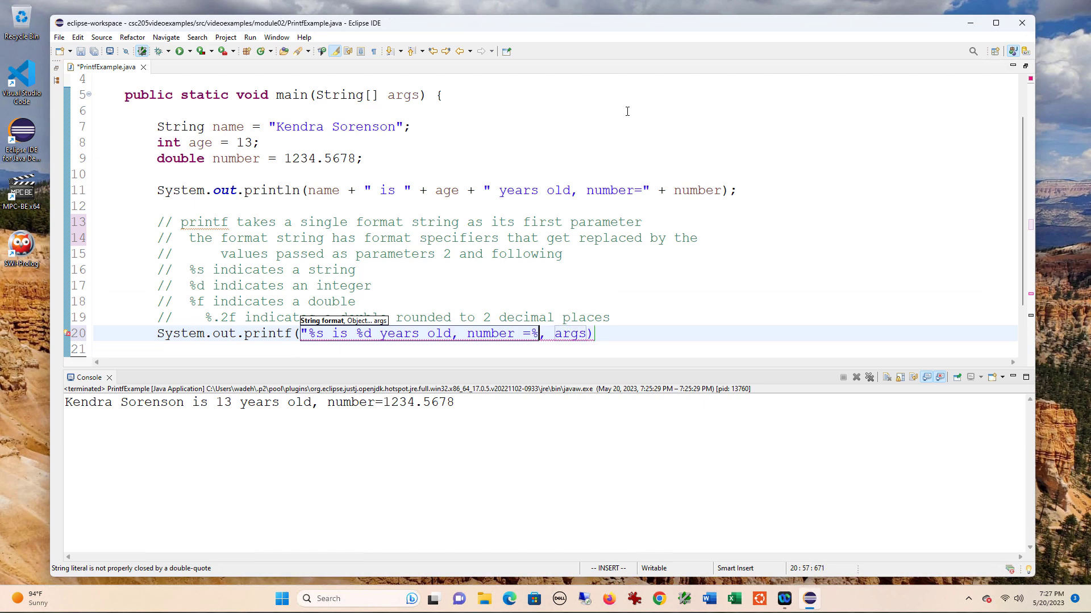
{"action": "type", "text": ".2"}
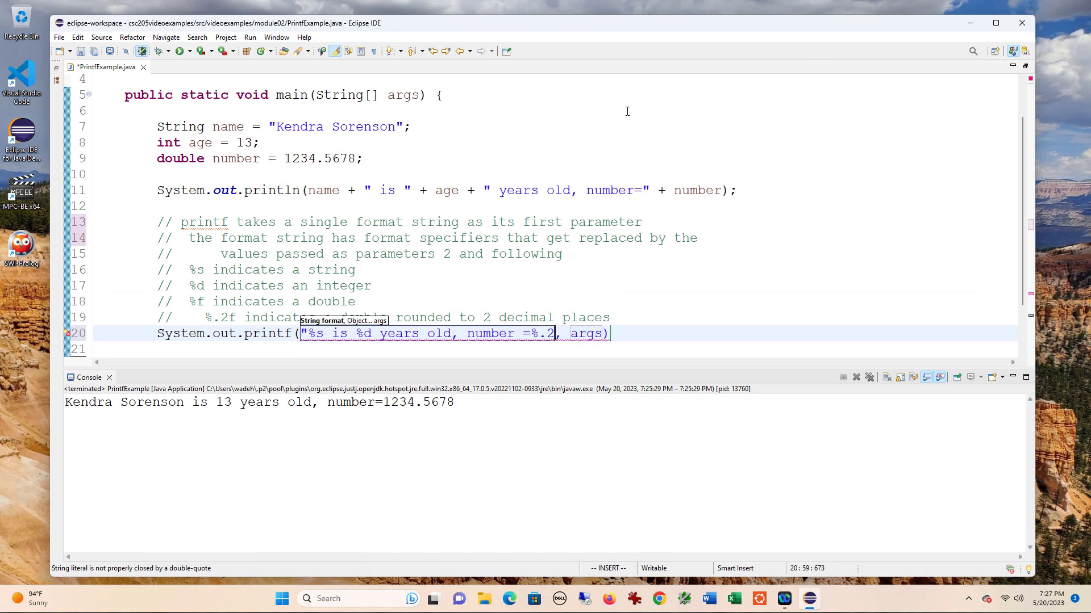
{"action": "type", "text": "f\""}
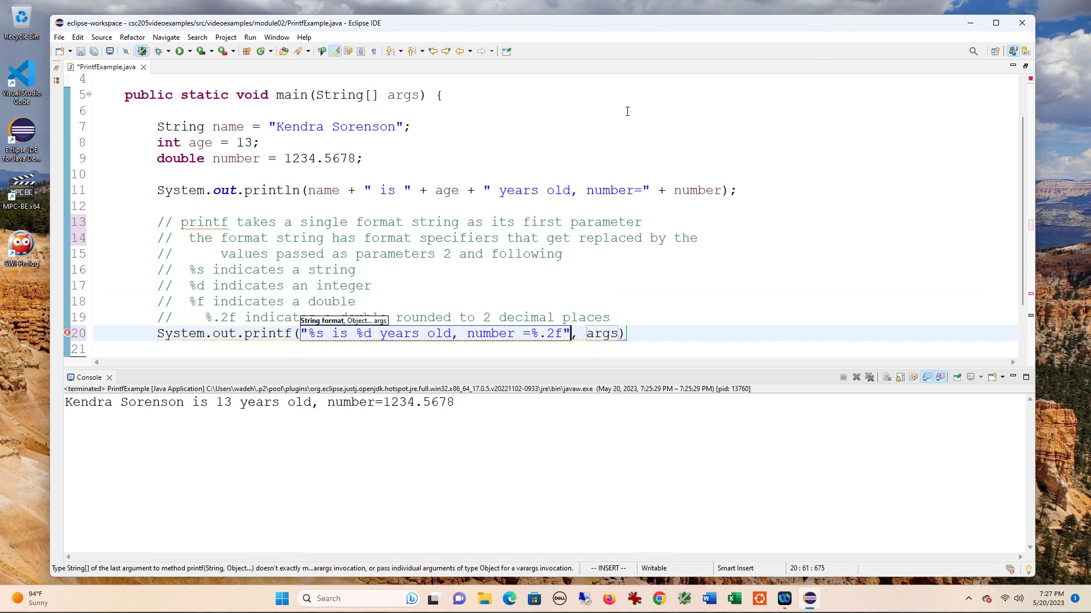
{"action": "key", "text": "Backspace"}
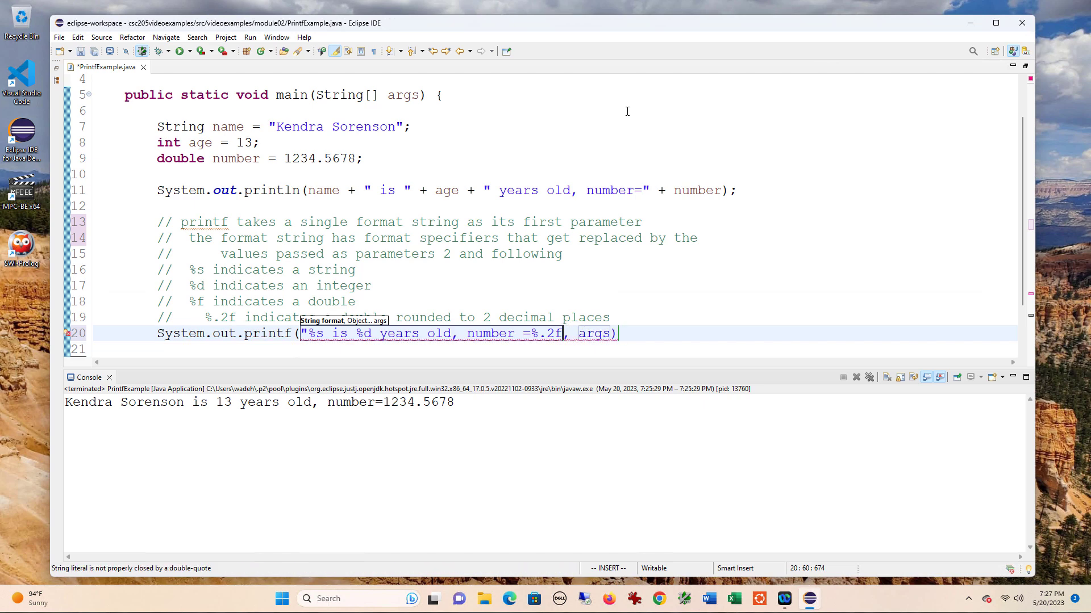
{"action": "type", "text": "\\n"}
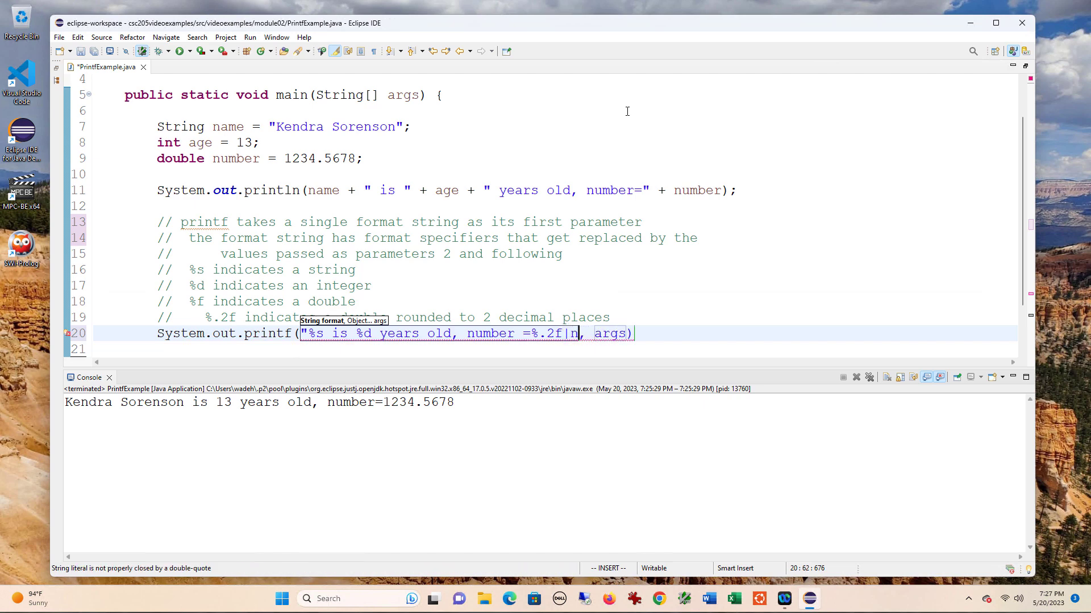
{"action": "type", "text": "\\\""}
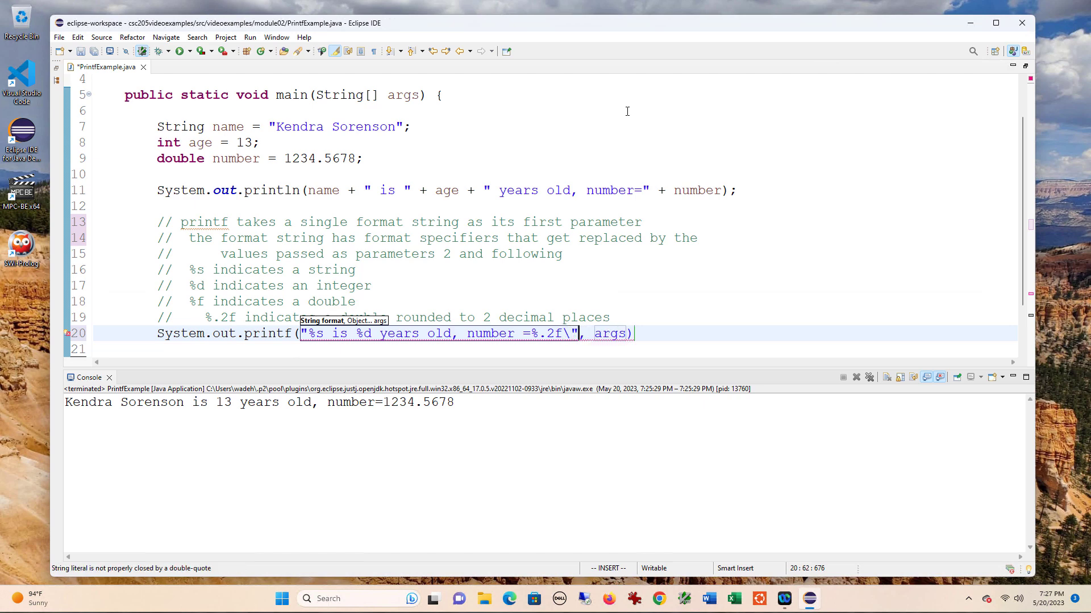
{"action": "type", "text": "n"}
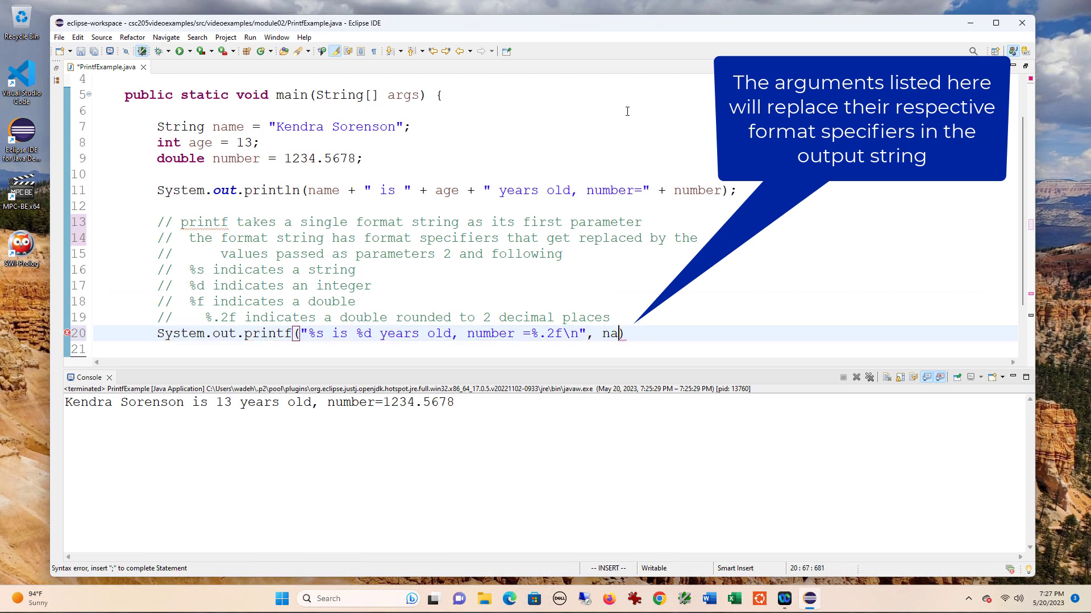
{"action": "type", "text": "me, age, number"}
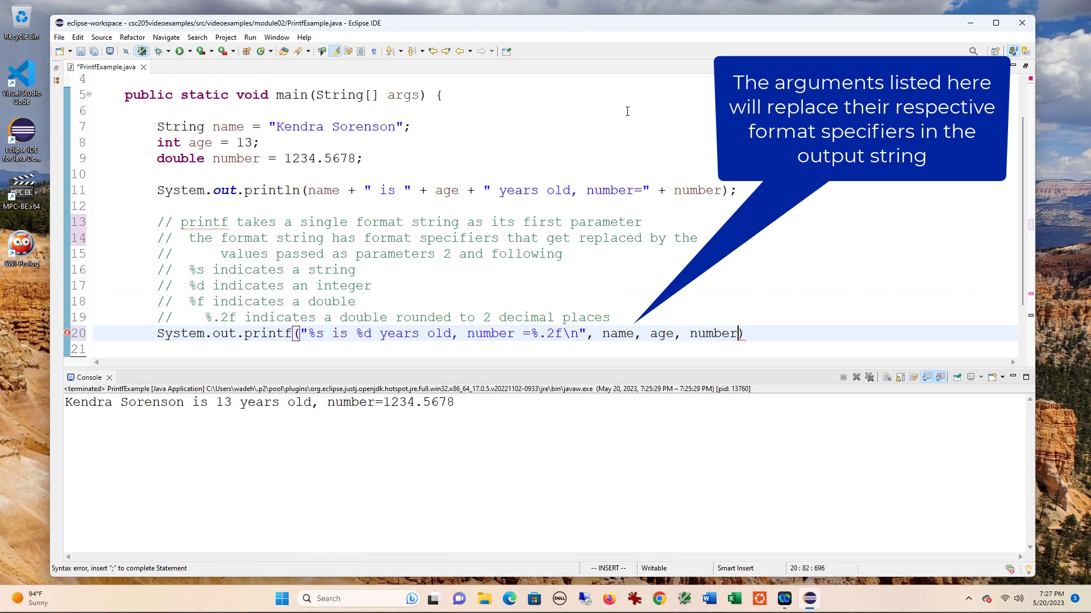
{"action": "type", "text": ";"}
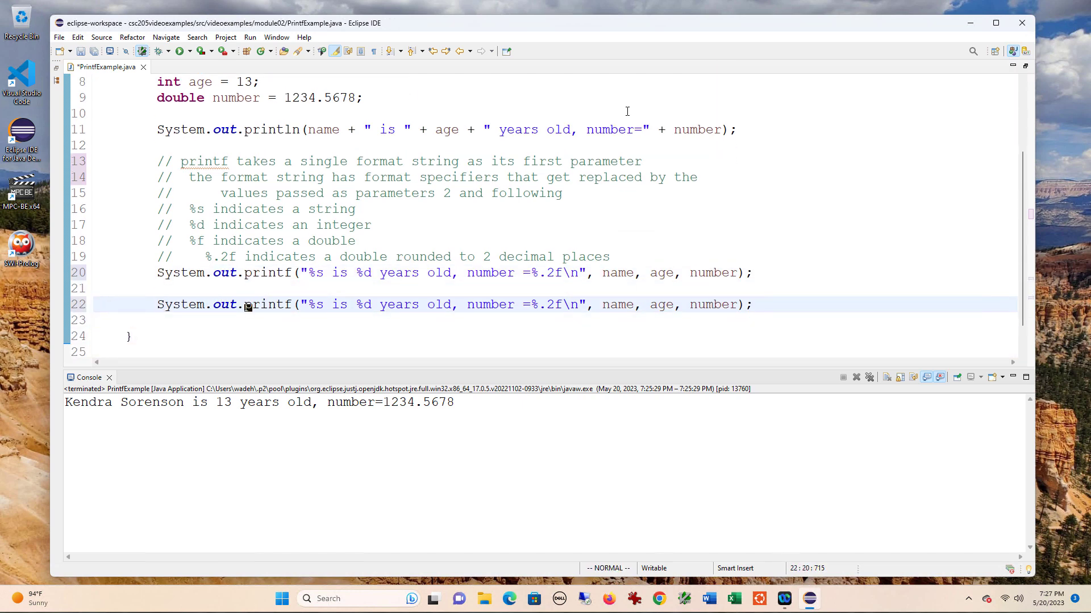
Step: Turn the copied line into System.out.format with %20s, %10d and %10.2f field widths
{"action": "type", "text": "format"}
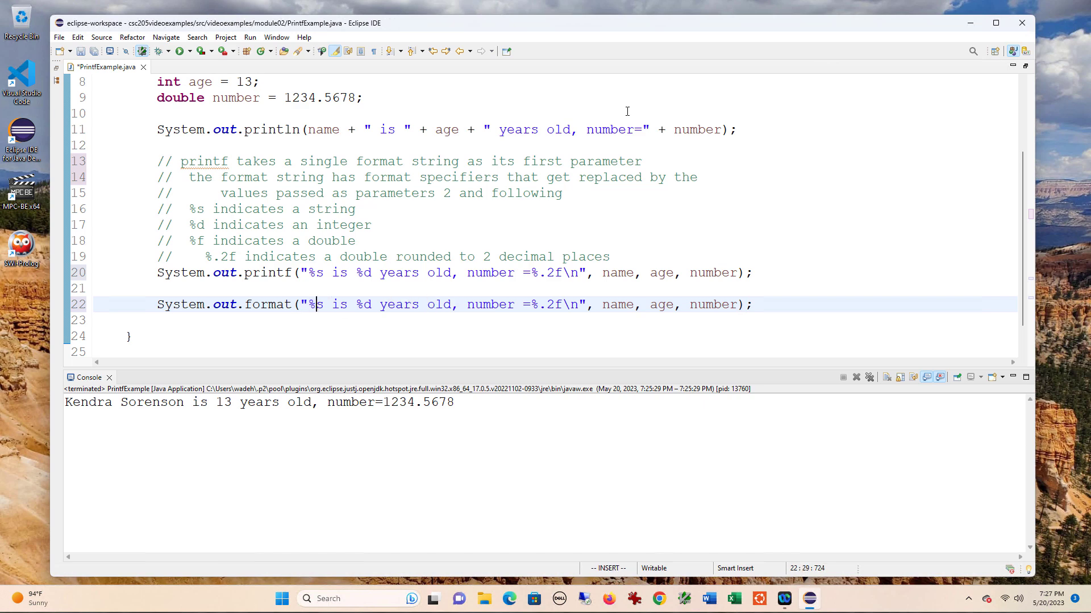
{"action": "type", "text": "20"}
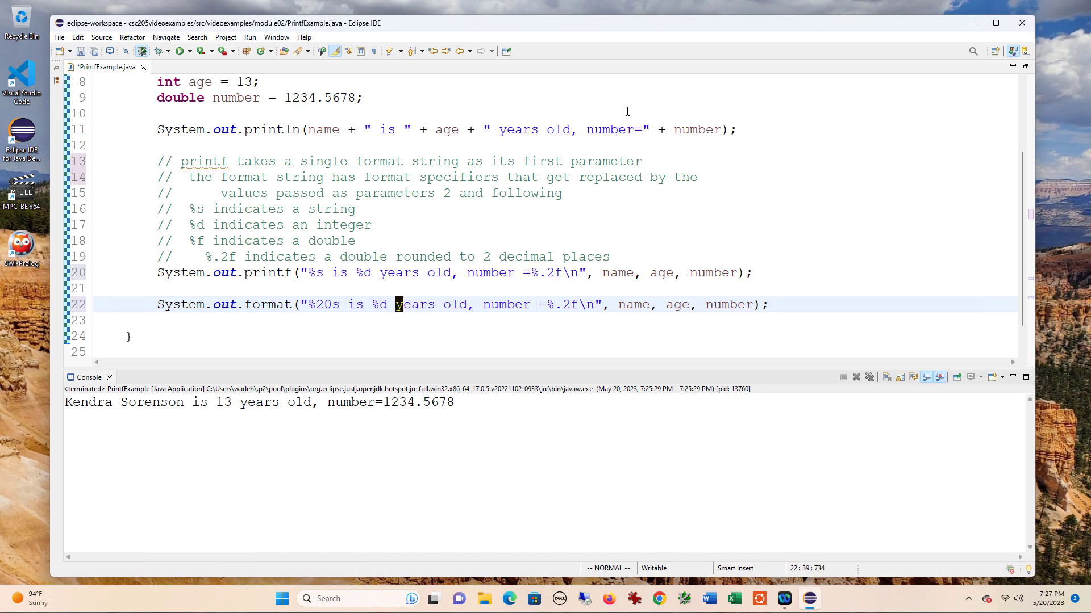
{"action": "type", "text": "10"}
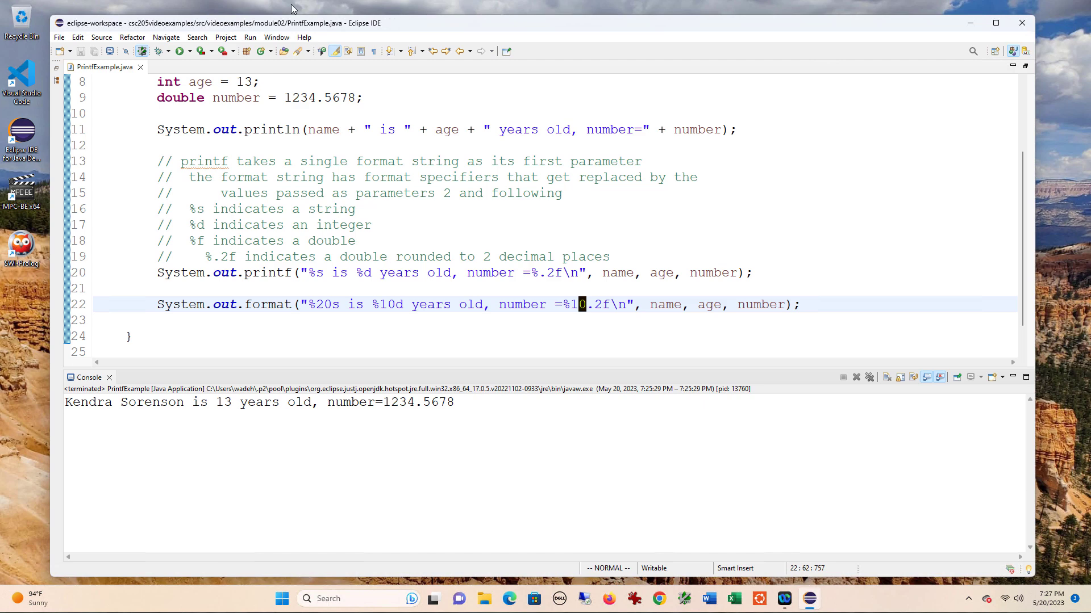
Step: Run the program, drop the space before = in both formatted lines, and rerun to show all three outputs
{"action": "left_click", "coordinate": [180, 50]}
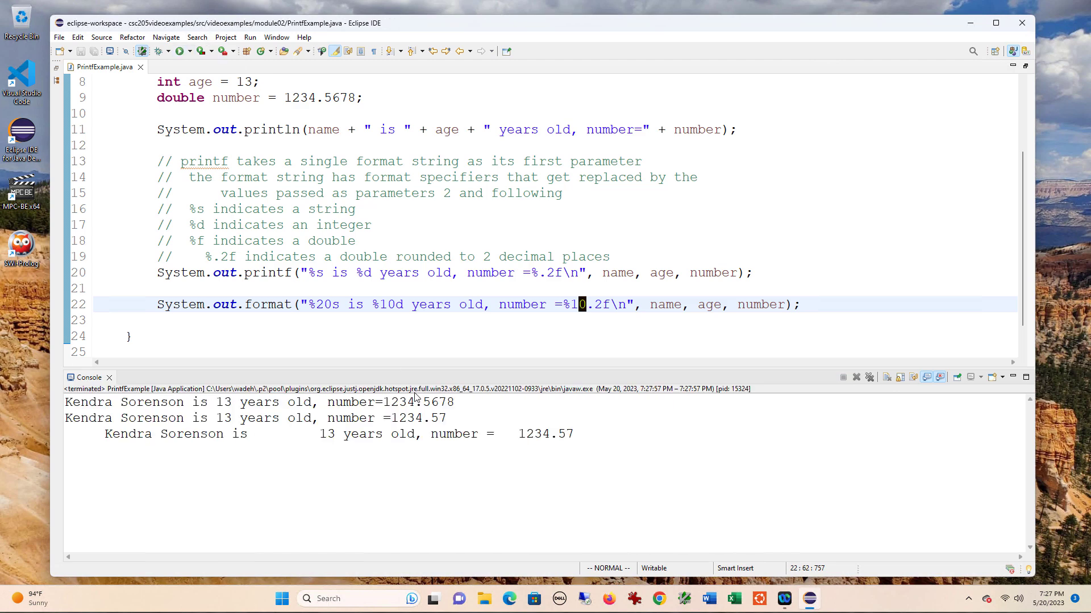
{"action": "mouse_move", "coordinate": [492, 159]}
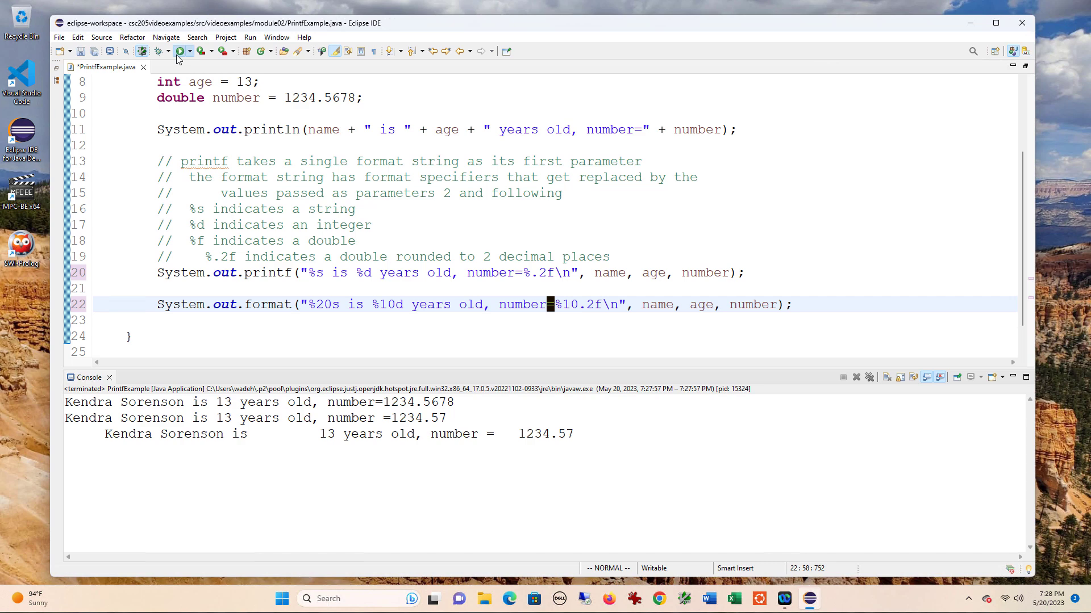
{"action": "left_click", "coordinate": [180, 50]}
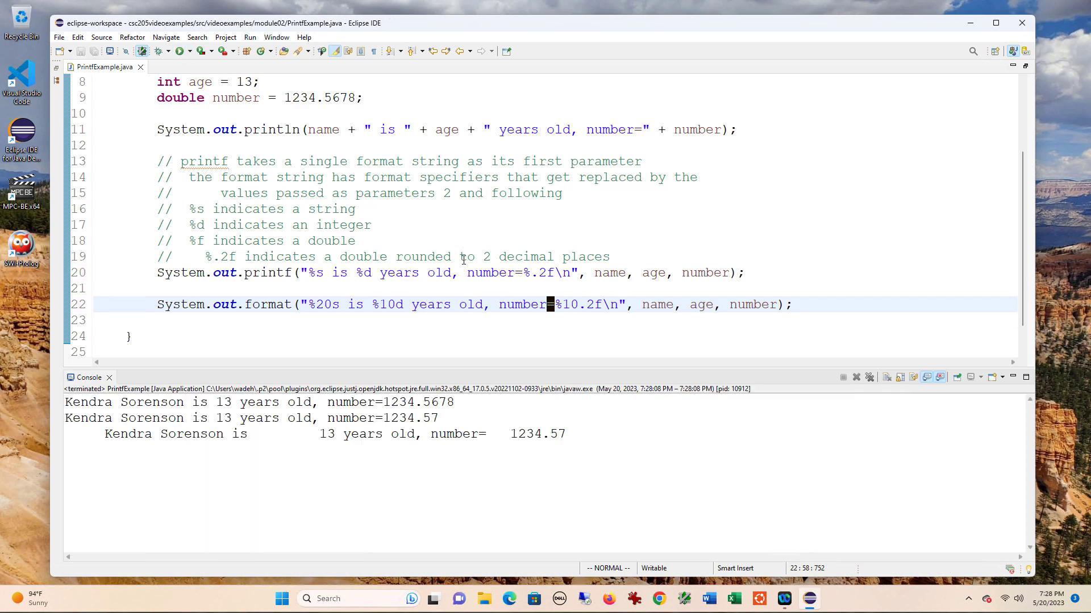
{"action": "mouse_move", "coordinate": [566, 244]}
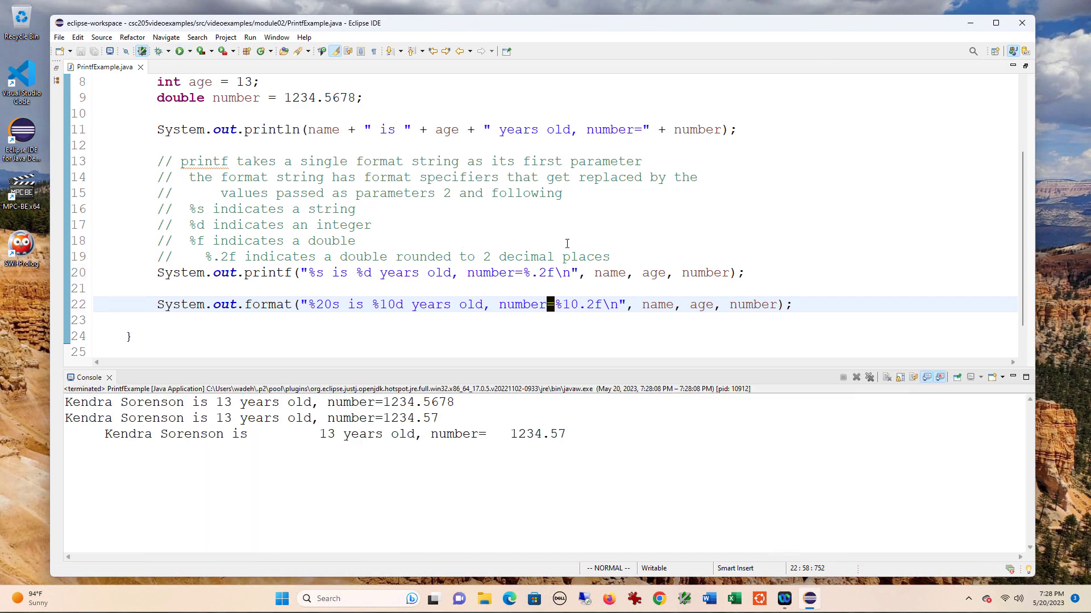